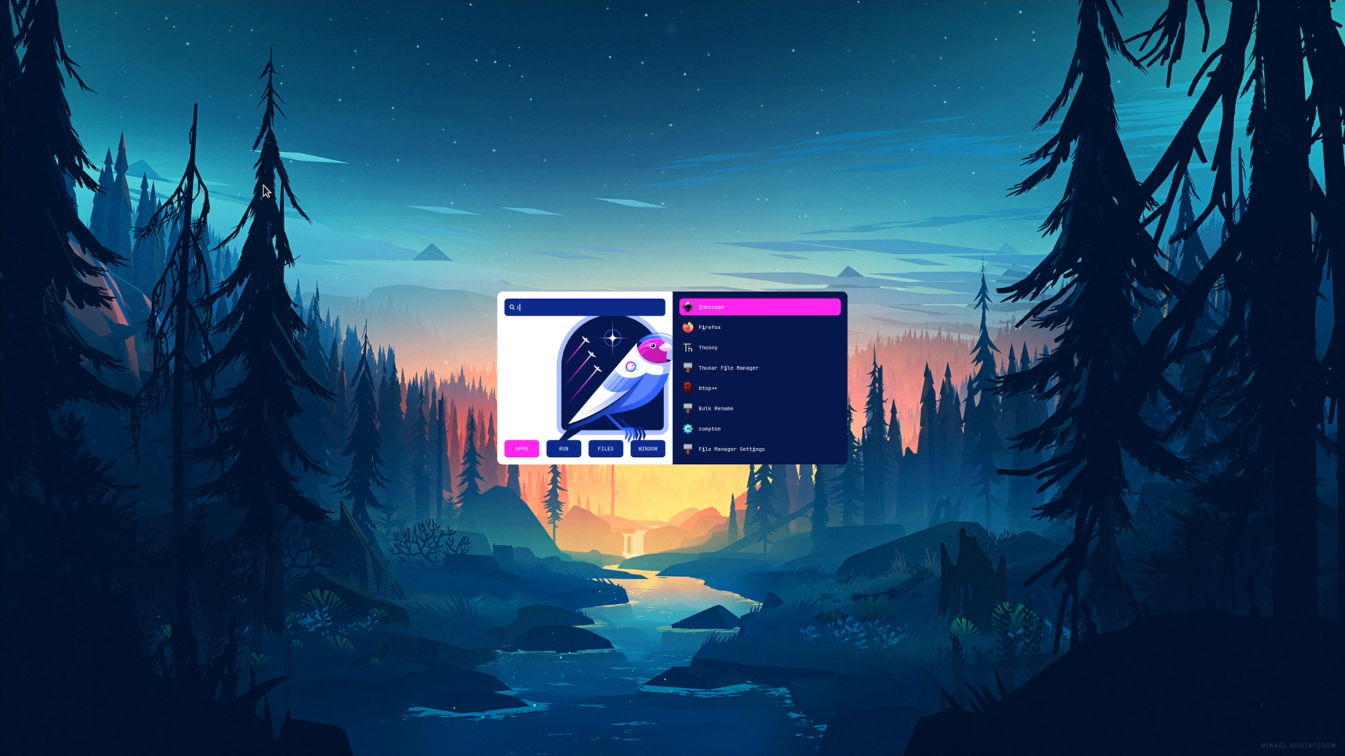
Search the launcher for 'ink' and start Inkscape from the matching result
type("ink")
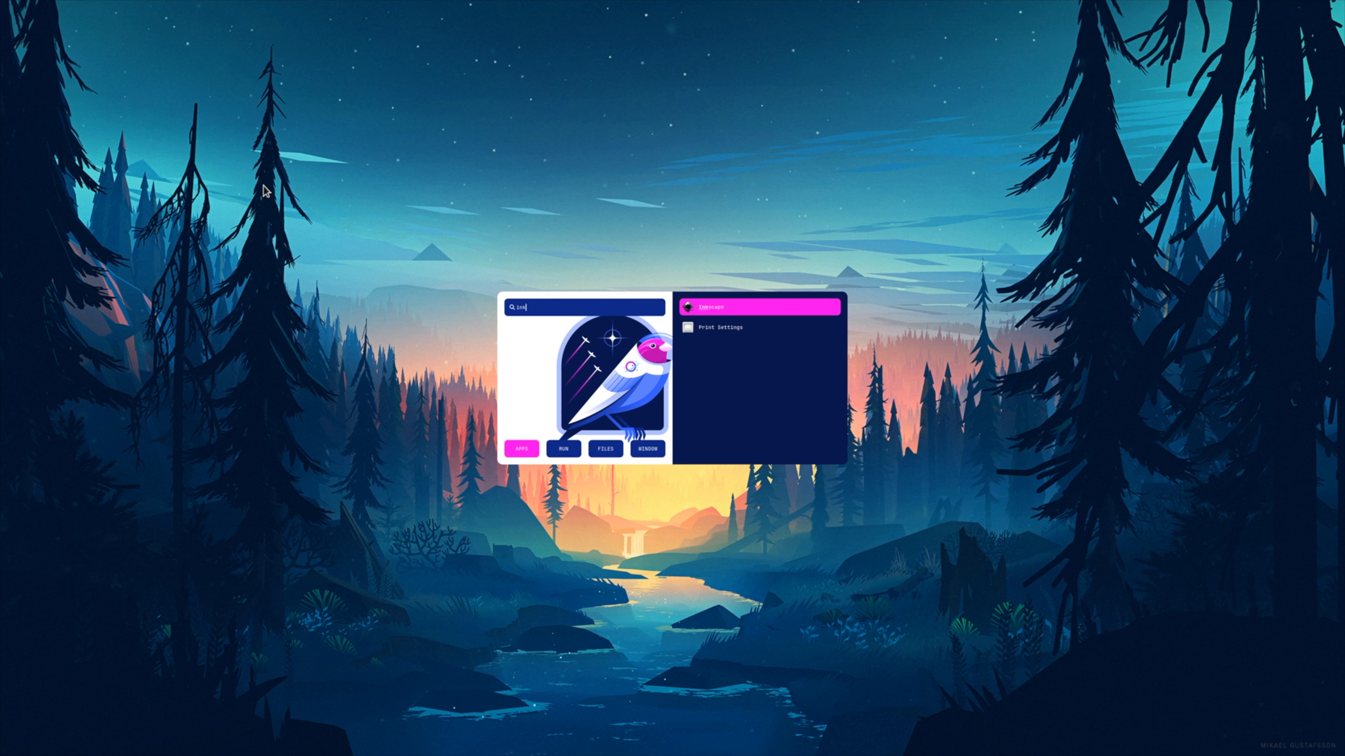
left_click(757, 306)
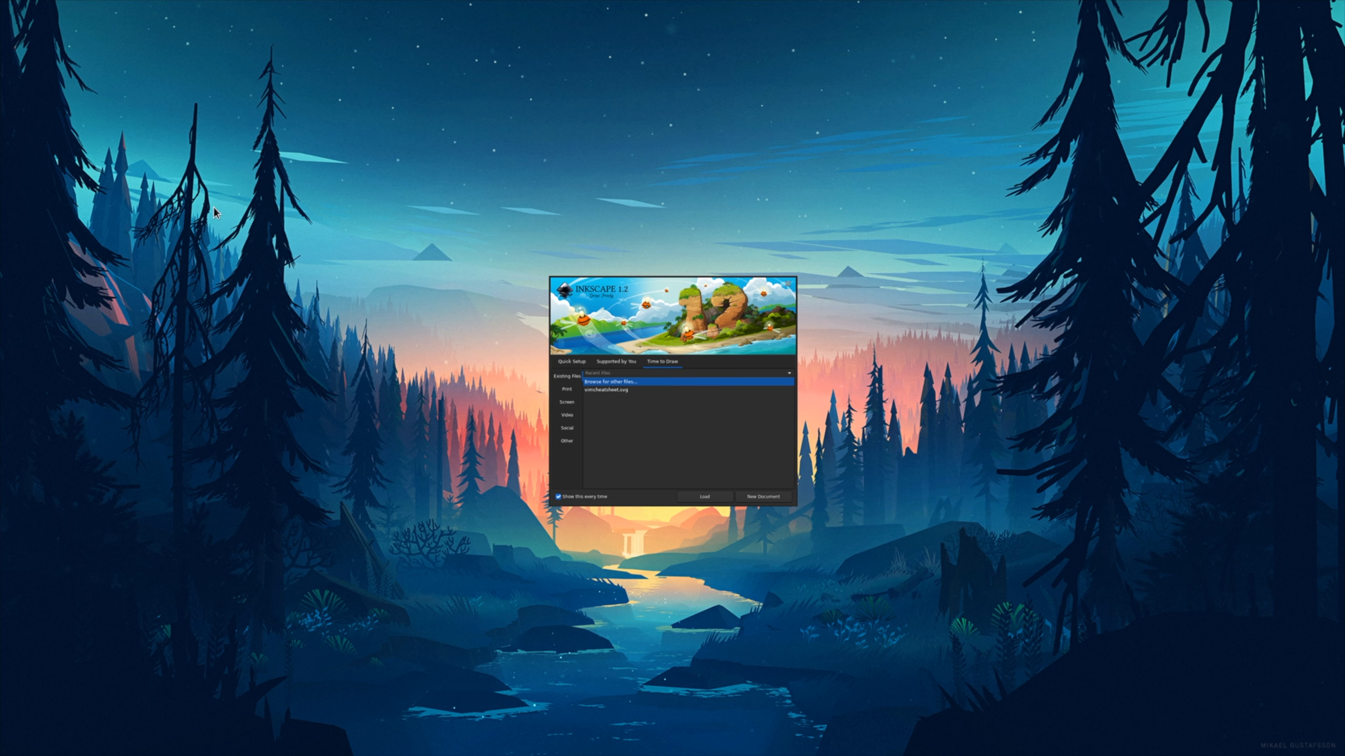